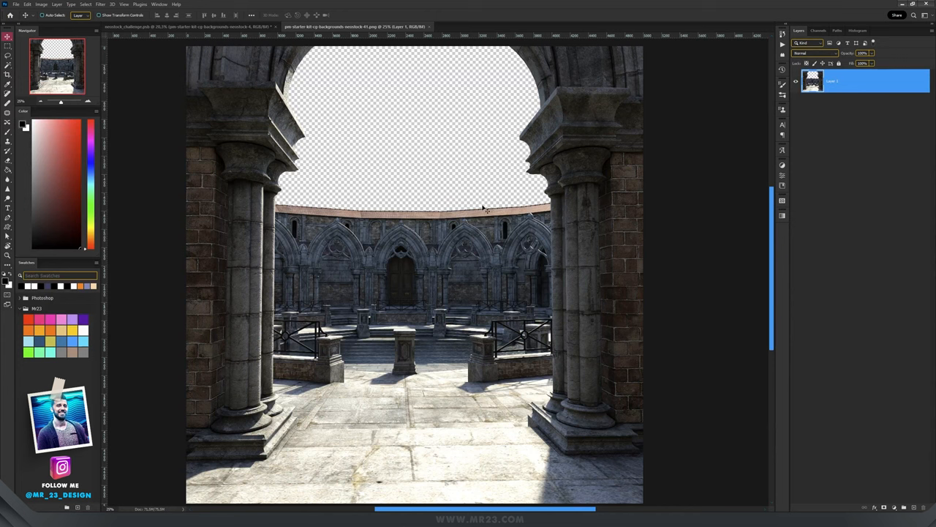
{"action": "mouse_move", "coordinate": [496, 202]}
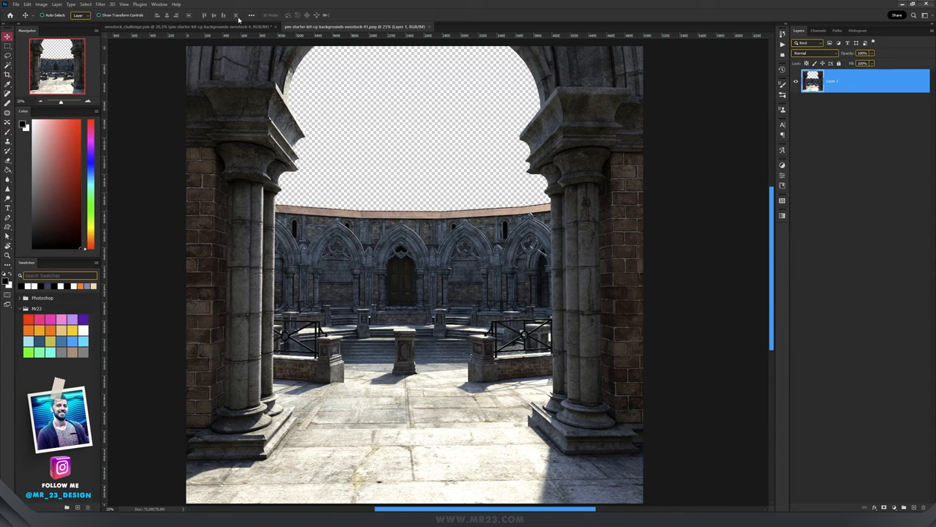
- Switch to the stone floor photo document tab
{"action": "left_click", "coordinate": [578, 27]}
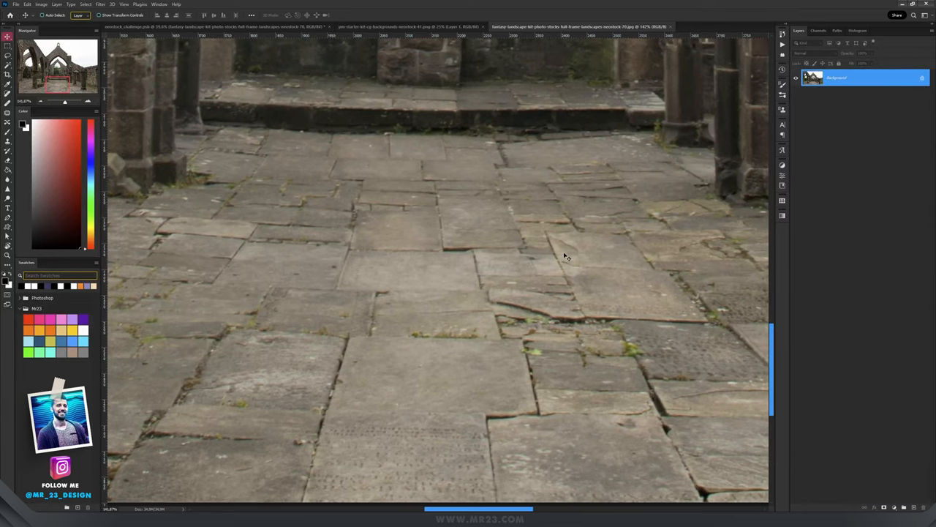
{"action": "mouse_move", "coordinate": [260, 35]}
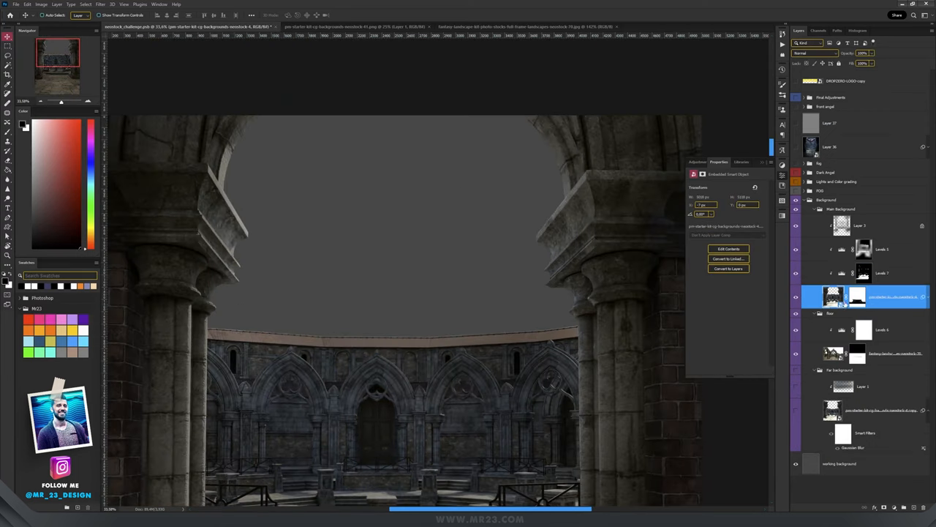
- Turn on the gothic facade layer beneath the courtyard layer
{"action": "left_click", "coordinate": [841, 211]}
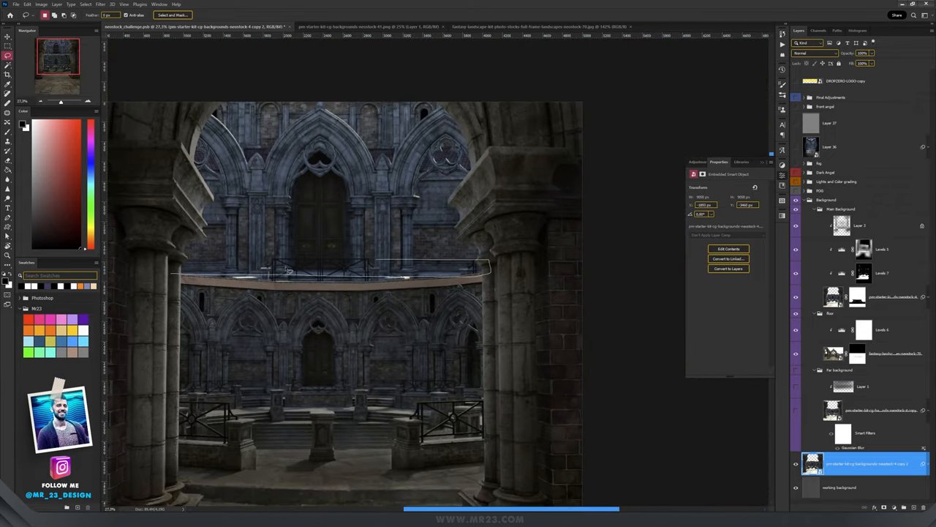
{"action": "left_click", "coordinate": [7, 35]}
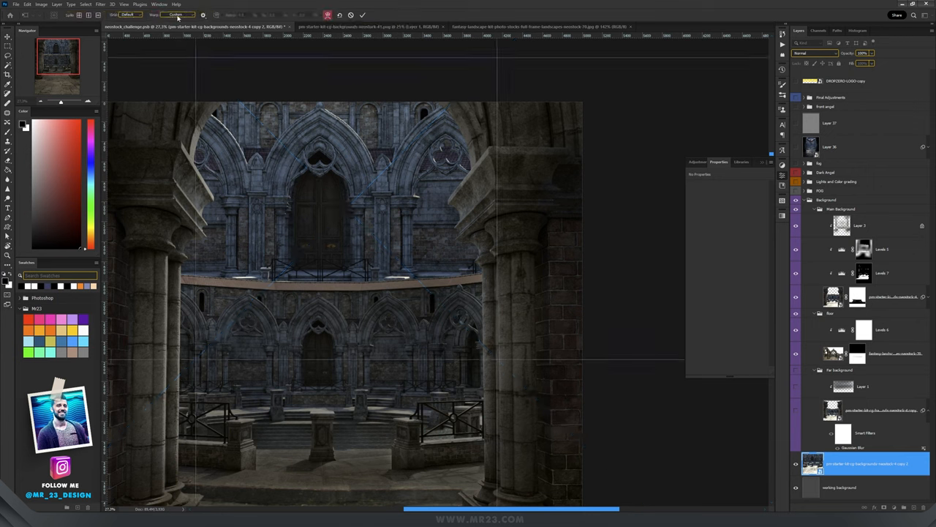
{"action": "left_click", "coordinate": [187, 14]}
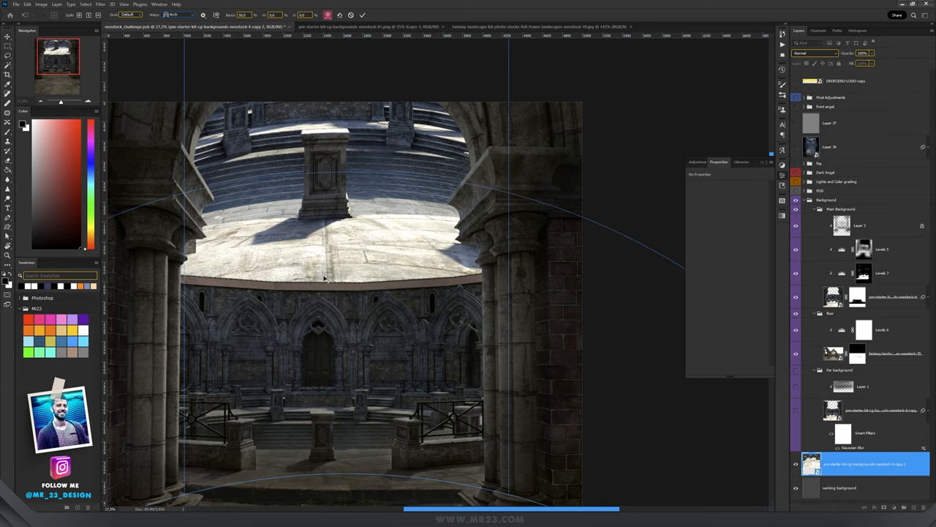
{"action": "mouse_move", "coordinate": [185, 199]}
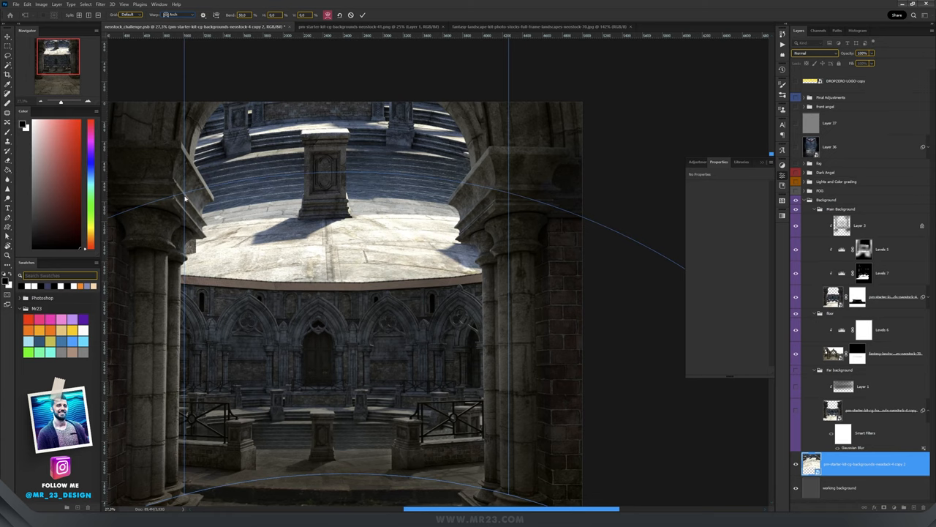
{"action": "mouse_move", "coordinate": [260, 173]}
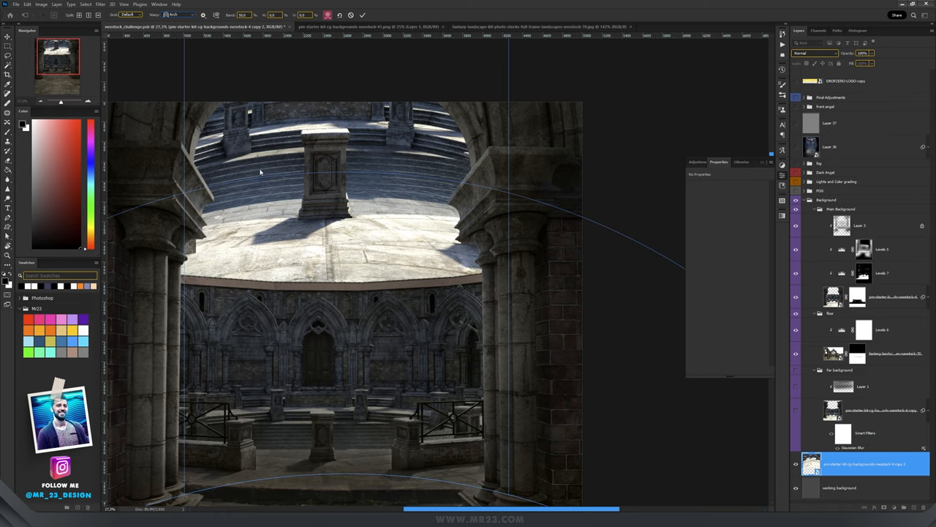
{"action": "mouse_move", "coordinate": [166, 186]}
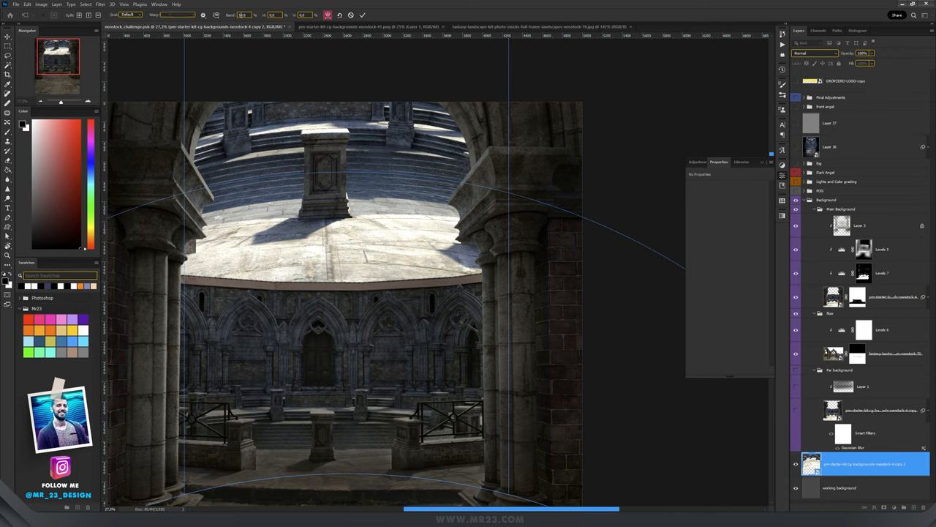
{"action": "left_click", "coordinate": [178, 14]}
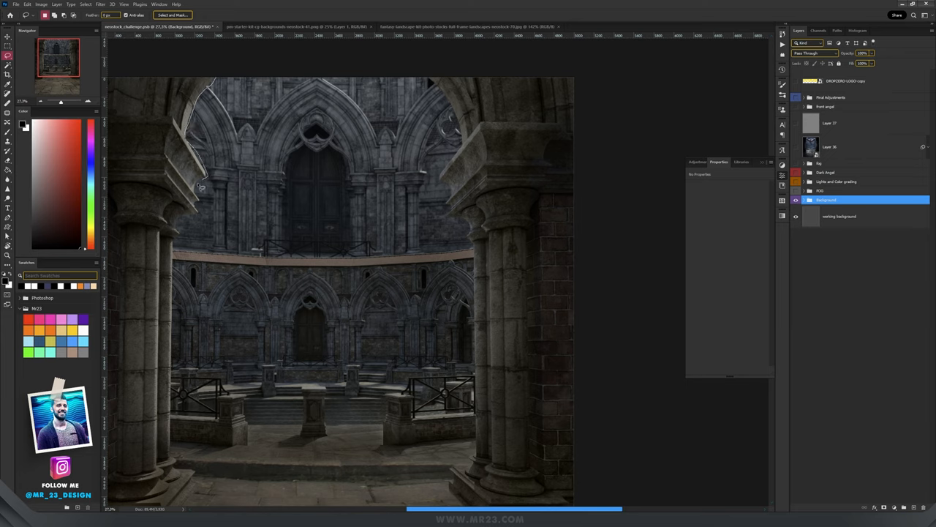
- Paint grey haze on the masked layer around the courtyard arches
{"action": "left_click_drag", "start_coordinate": [197, 187], "coordinate": [173, 248]}
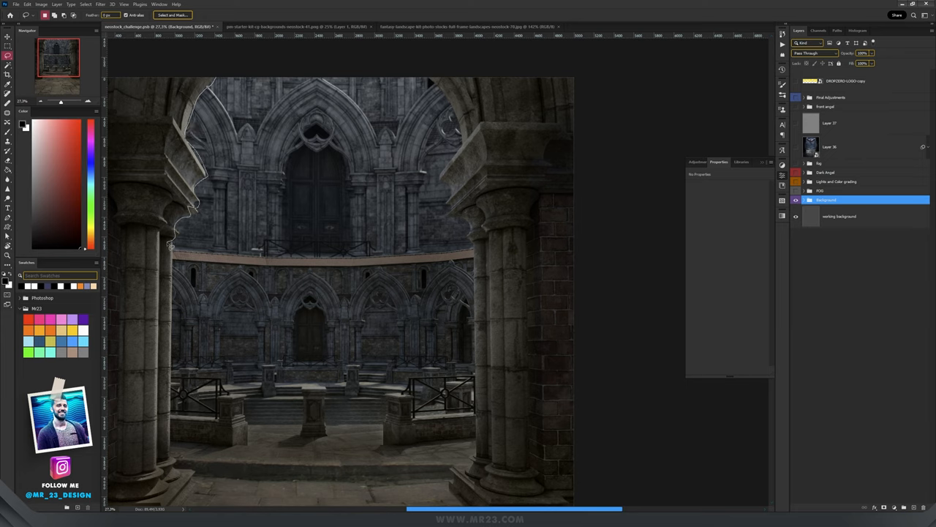
{"action": "left_click_drag", "start_coordinate": [173, 246], "coordinate": [454, 495]}
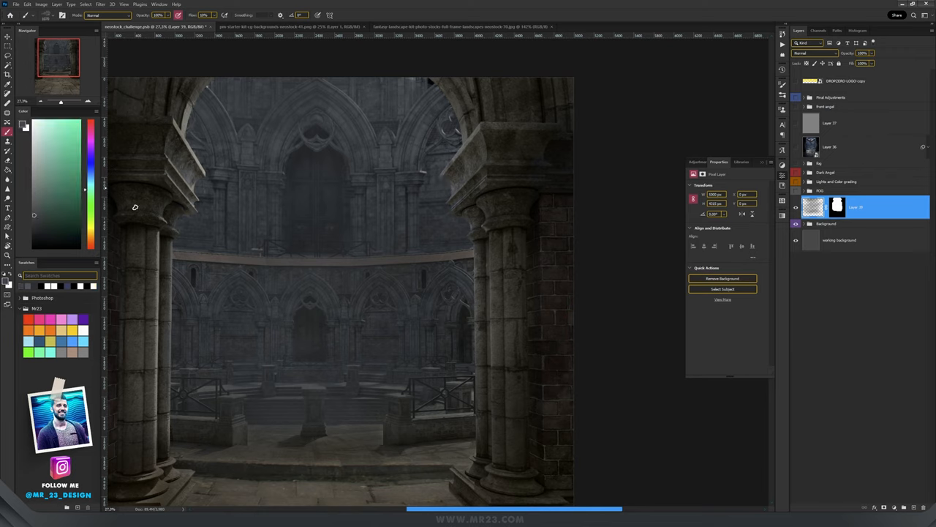
{"action": "mouse_move", "coordinate": [242, 138]}
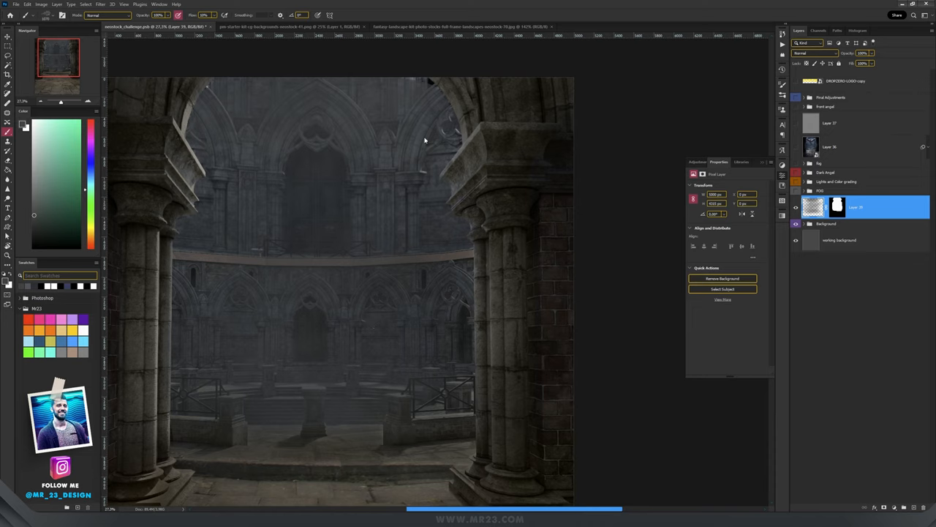
{"action": "mouse_move", "coordinate": [332, 307]}
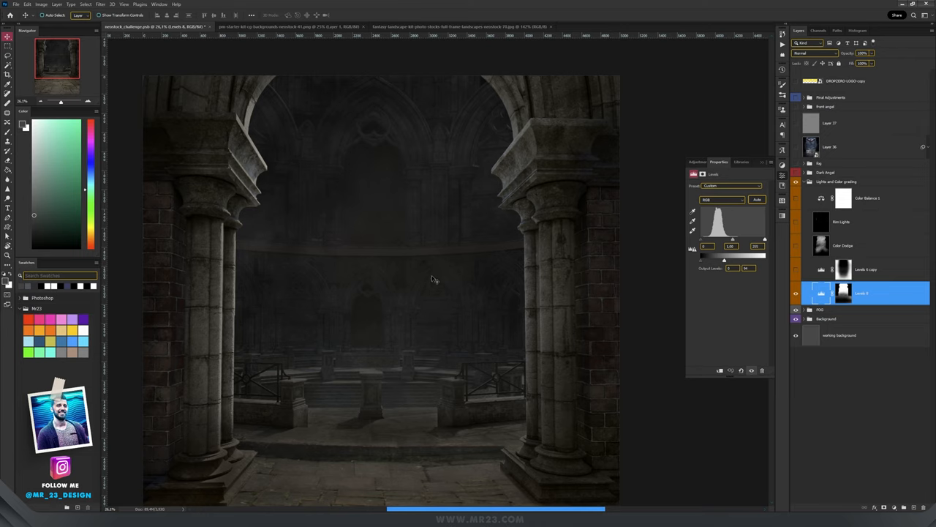
- Turn on the dark shading layer in the lighting group
{"action": "left_click", "coordinate": [866, 269]}
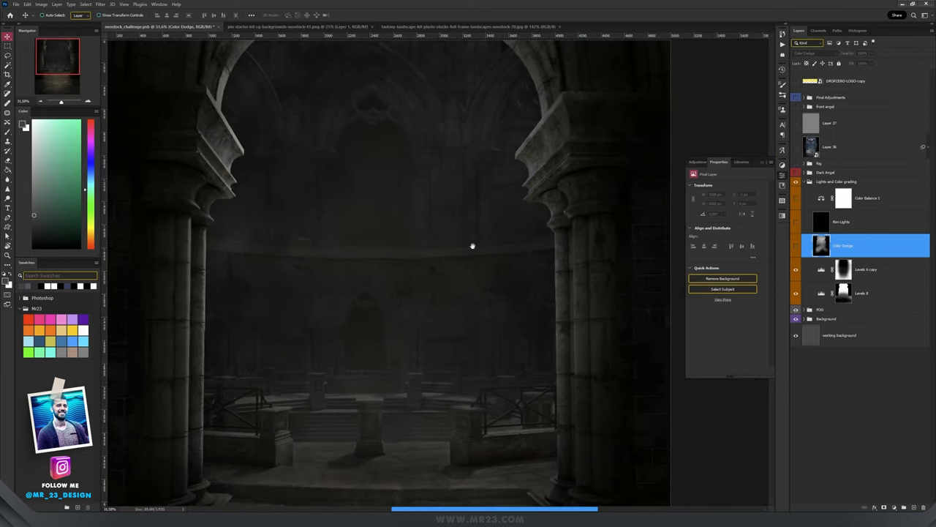
{"action": "mouse_move", "coordinate": [330, 123]}
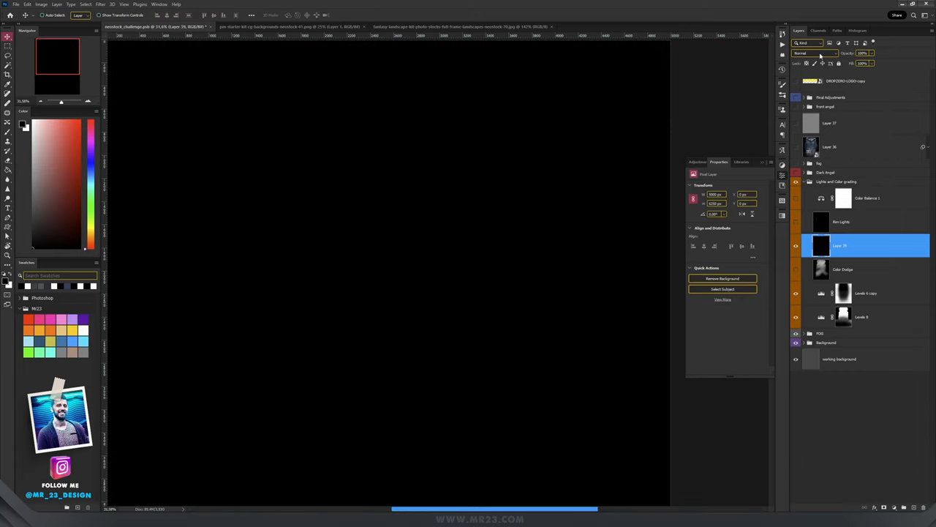
- Turn on the cloud fog layer in the lighting group and inspect it
{"action": "left_click", "coordinate": [812, 52]}
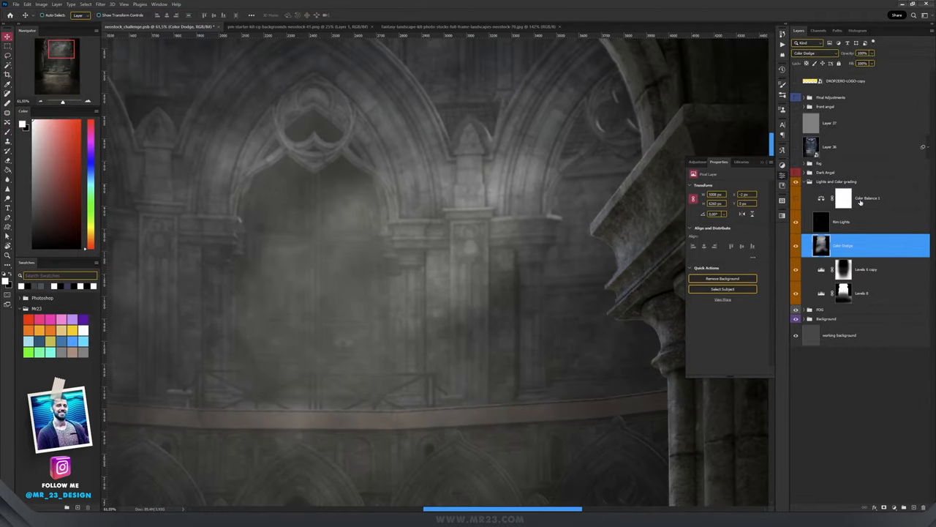
{"action": "left_click", "coordinate": [866, 198]}
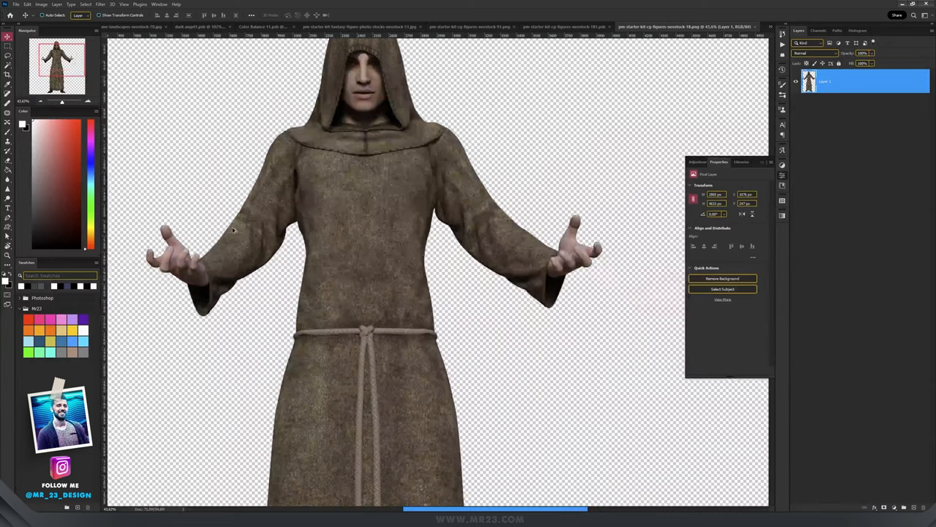
- Switch to the hooded monk PNG document tab
{"action": "left_click", "coordinate": [395, 26]}
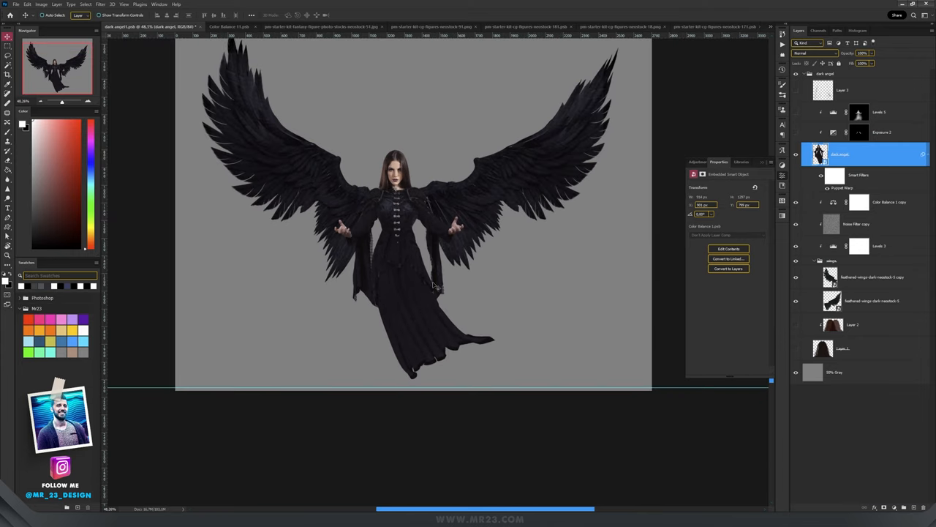
{"action": "mouse_move", "coordinate": [828, 181]}
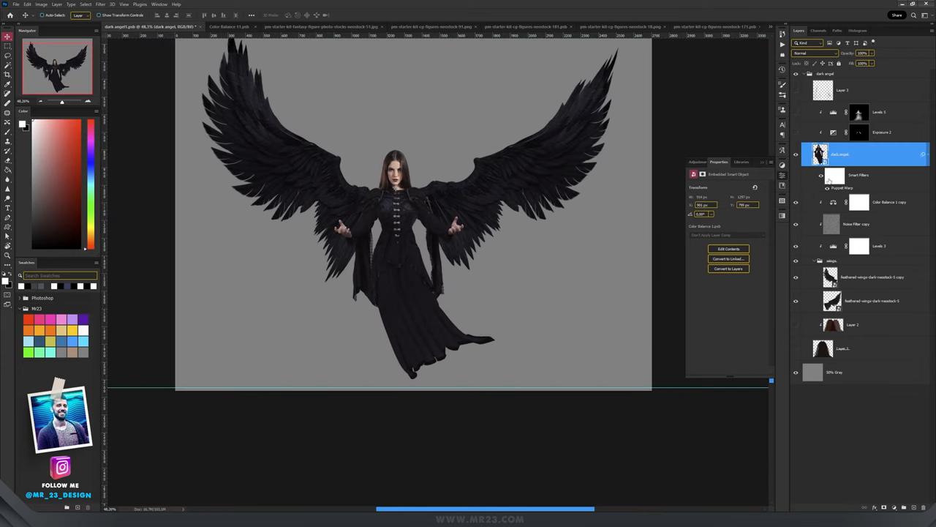
{"action": "mouse_move", "coordinate": [861, 170]}
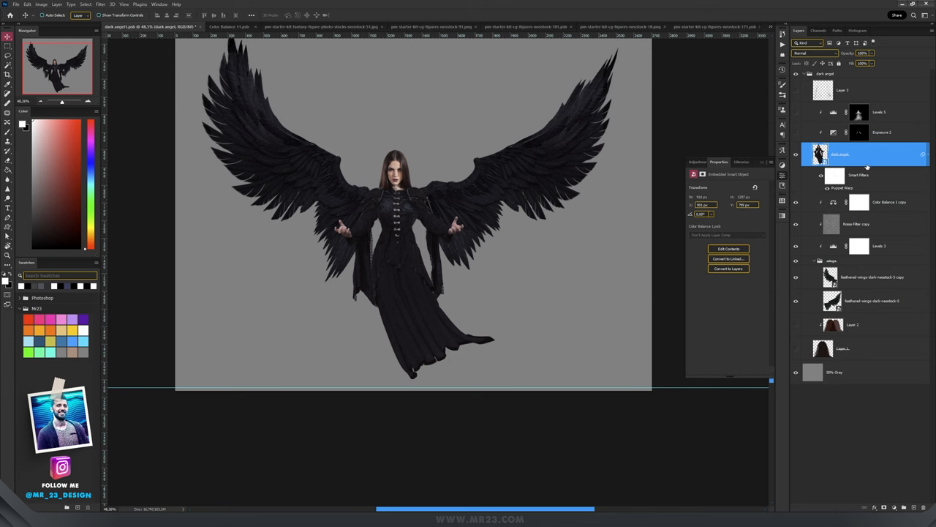
- Start a Puppet Warp on the winged angel figure from the Edit menu
{"action": "left_click", "coordinate": [26, 2]}
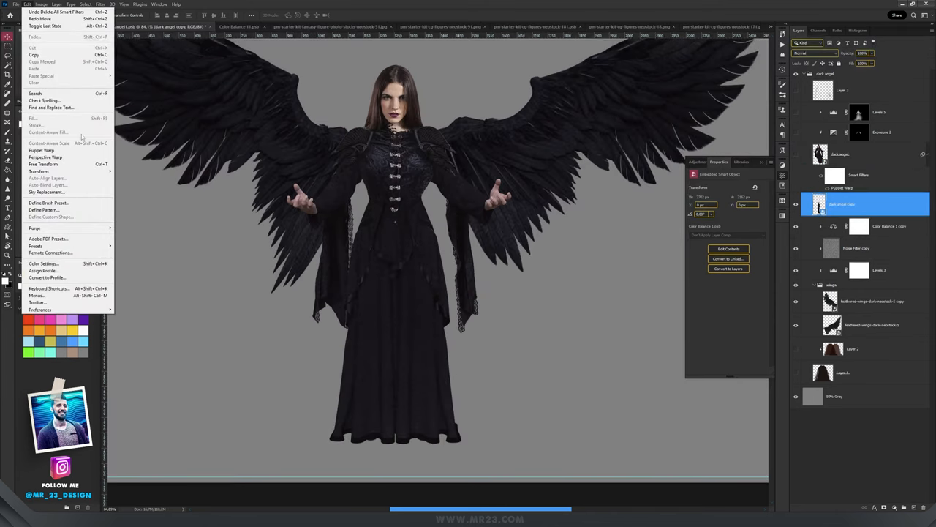
{"action": "mouse_move", "coordinate": [40, 150]}
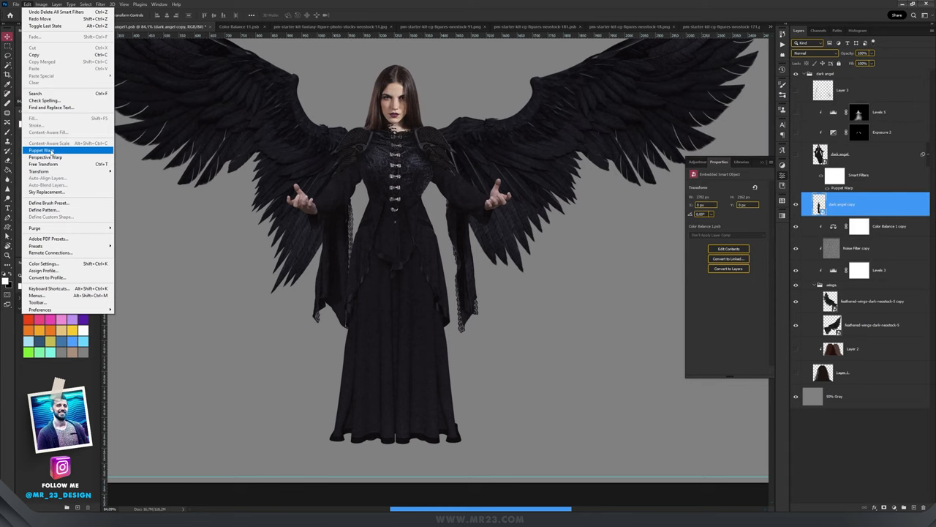
{"action": "left_click", "coordinate": [43, 149]}
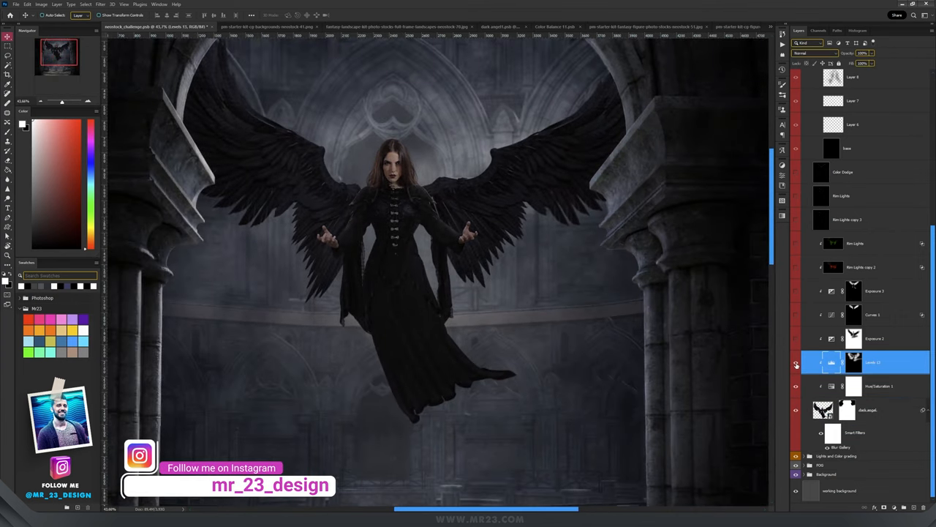
- Adjust the angel's curves and exposure adjustment layers in the Properties panel
{"action": "left_click", "coordinate": [875, 338]}
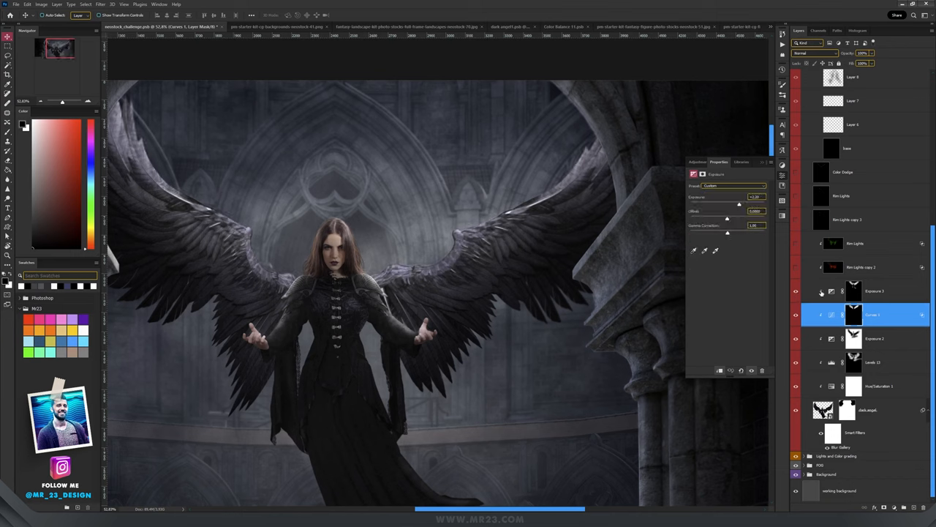
{"action": "left_click", "coordinate": [875, 290]}
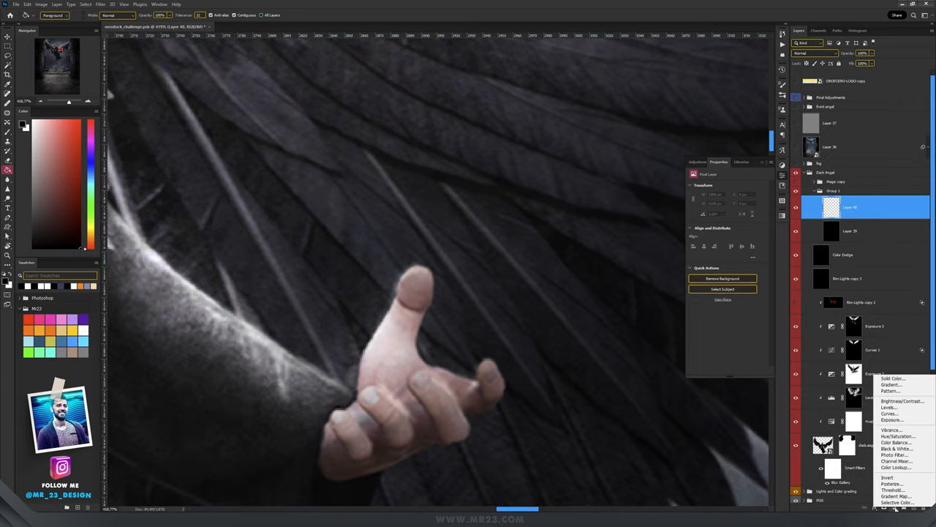
- Add a Gradient Map adjustment to the angel's layer group
{"action": "left_click", "coordinate": [896, 496]}
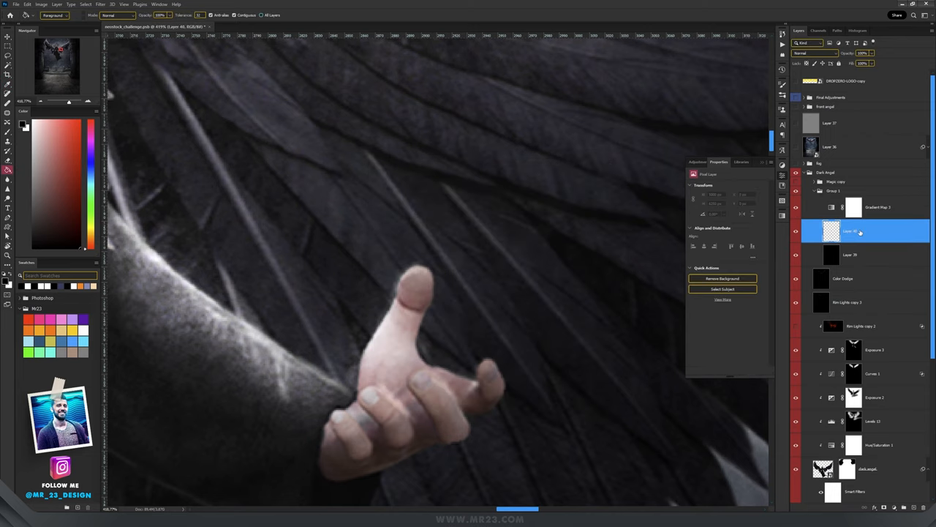
{"action": "mouse_move", "coordinate": [377, 339]}
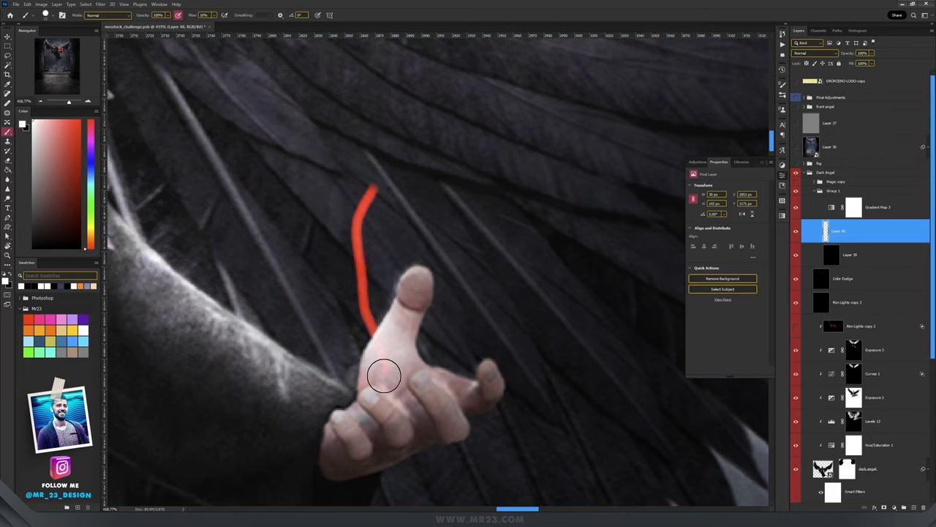
- Paint over the red stroke to build a glowing orange flame above the palm
{"action": "left_click_drag", "start_coordinate": [383, 378], "coordinate": [319, 197]}
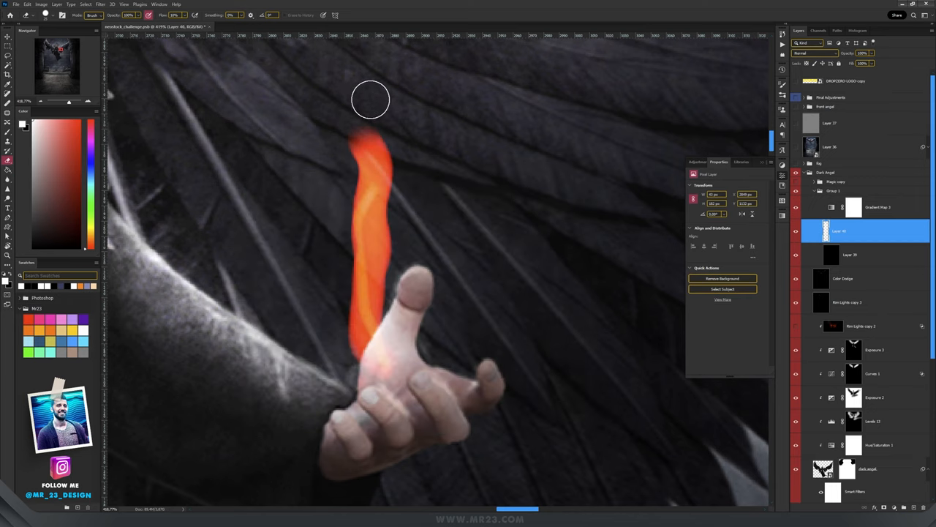
{"action": "left_click_drag", "start_coordinate": [371, 100], "coordinate": [403, 340]}
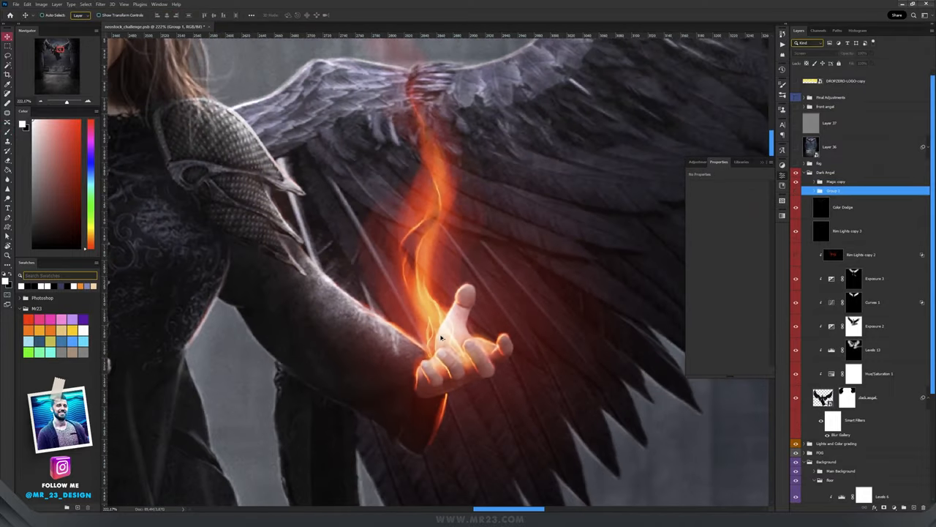
{"action": "mouse_move", "coordinate": [768, 395]}
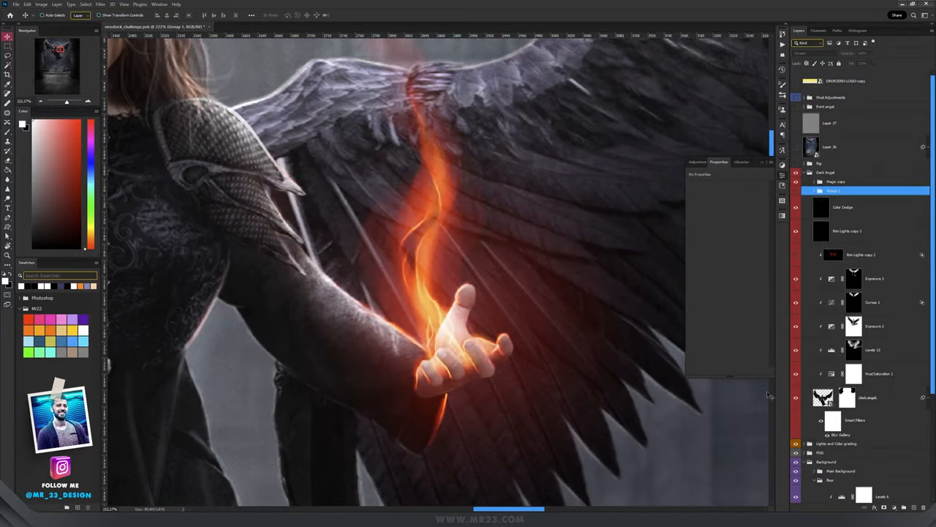
- Reveal the Exposure adjustment's settings in Properties before placing the flame
{"action": "left_click", "coordinate": [874, 278]}
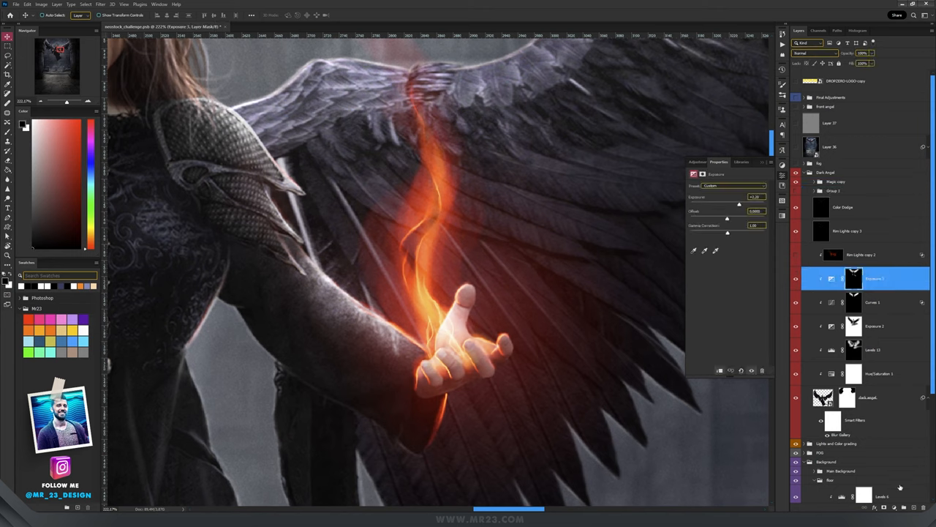
{"action": "mouse_move", "coordinate": [453, 279]}
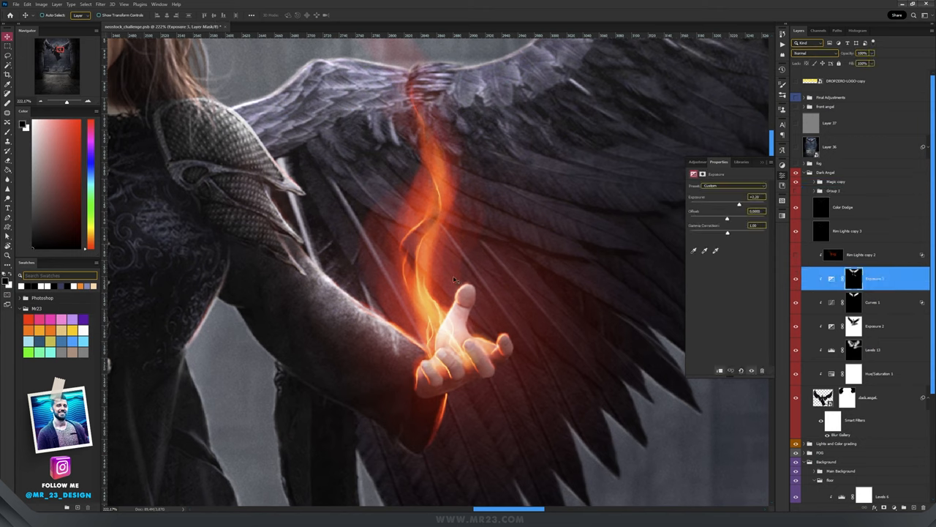
{"action": "mouse_move", "coordinate": [450, 293]}
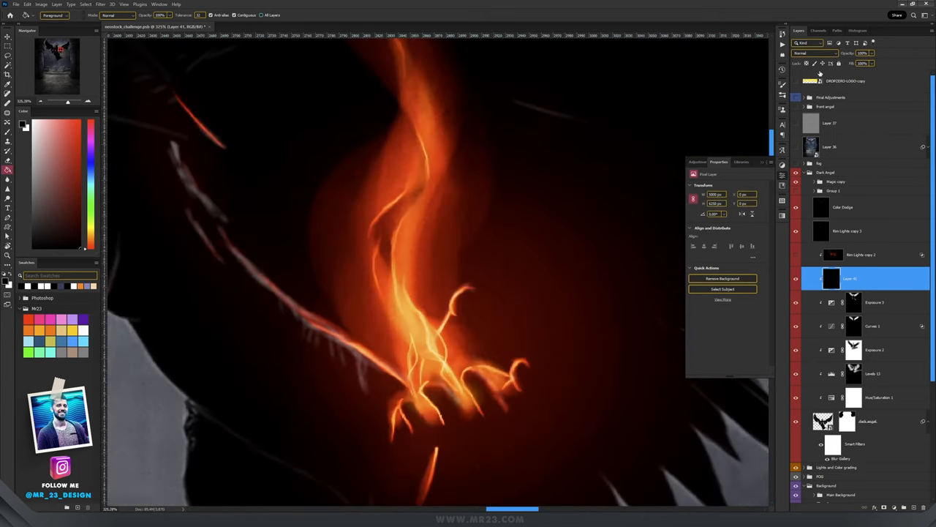
- Soften the flame's edge against the arm with a soft round brush
{"action": "left_click", "coordinate": [813, 53]}
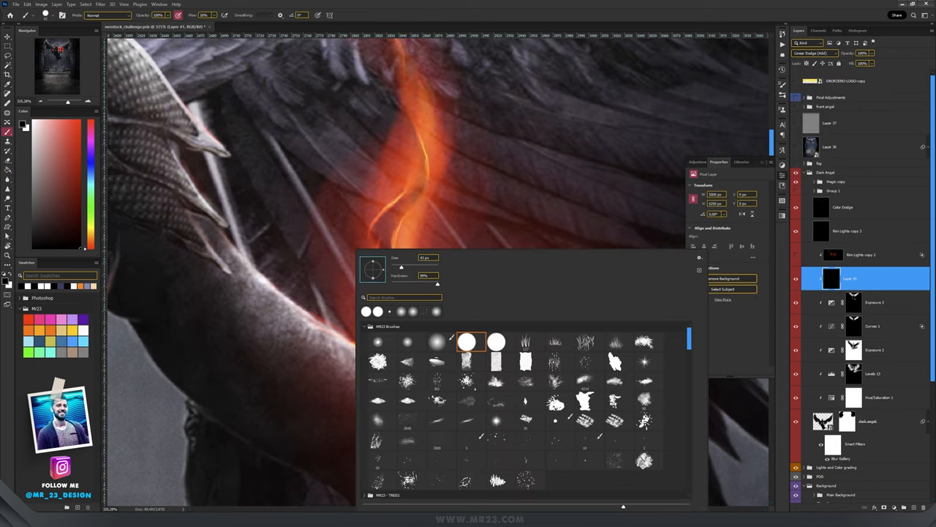
{"action": "left_click", "coordinate": [380, 343]}
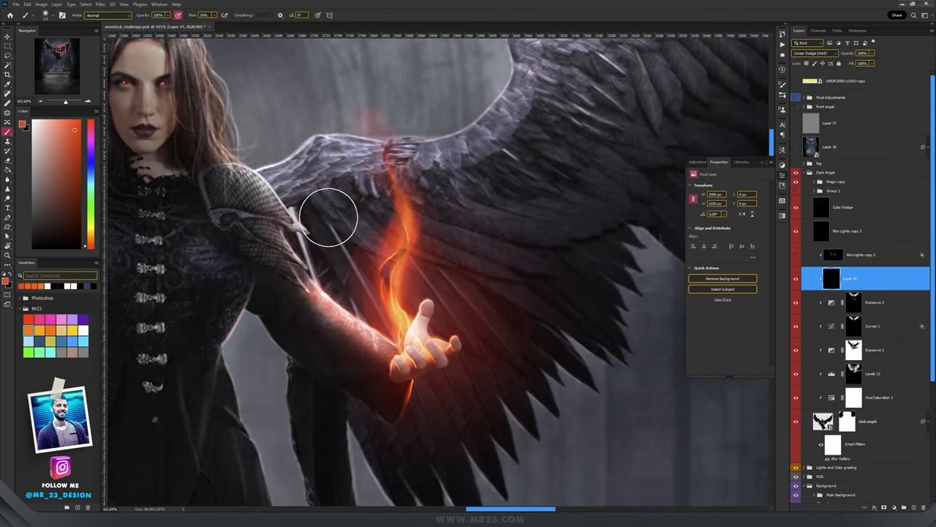
{"action": "left_click_drag", "start_coordinate": [329, 216], "coordinate": [431, 202]}
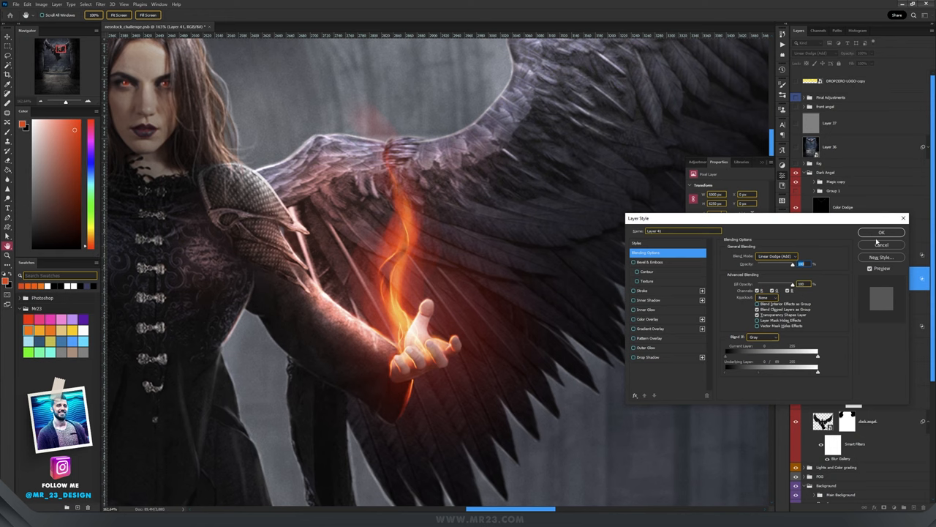
- Tune the flame layer's Blend If sliders so only bright fire shows
{"action": "left_click", "coordinate": [881, 231]}
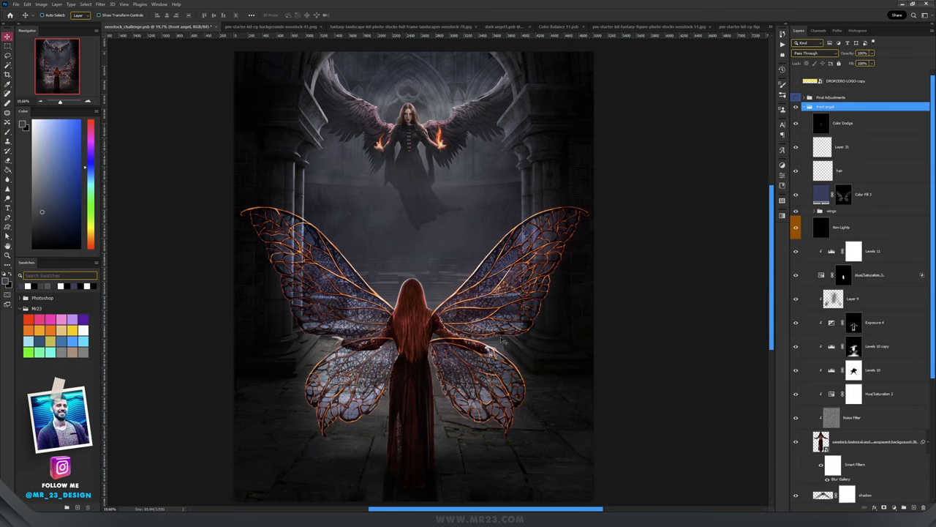
{"action": "mouse_move", "coordinate": [503, 329]}
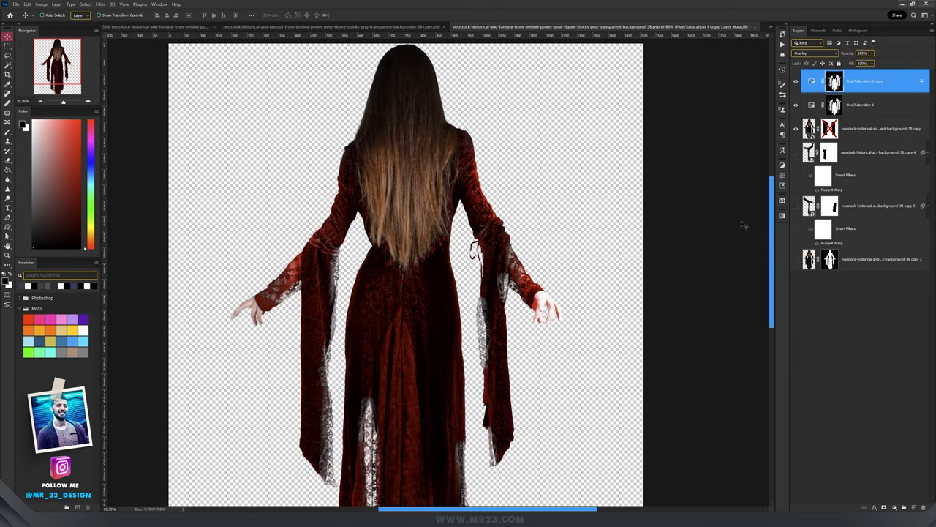
{"action": "mouse_move", "coordinate": [814, 178]}
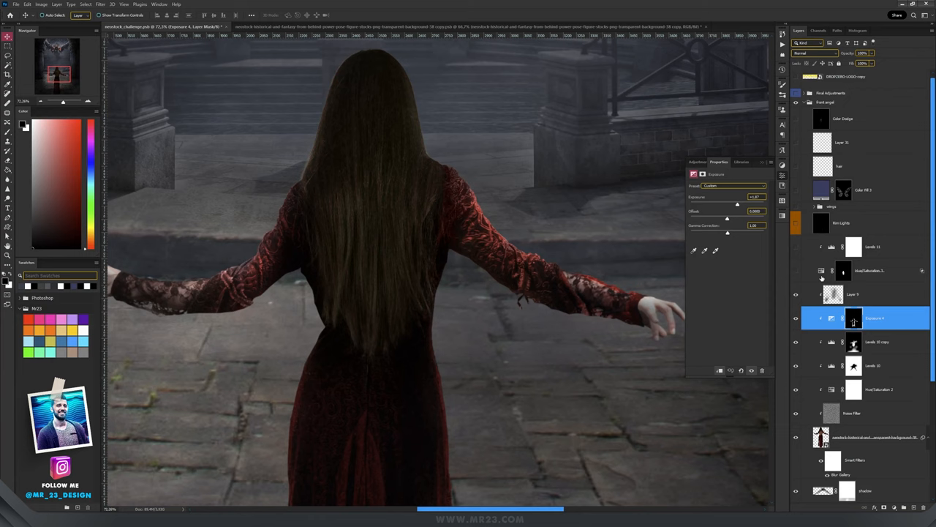
- Bring up the black lace fairy-wing PNG as a separate document
{"action": "left_click", "coordinate": [870, 270]}
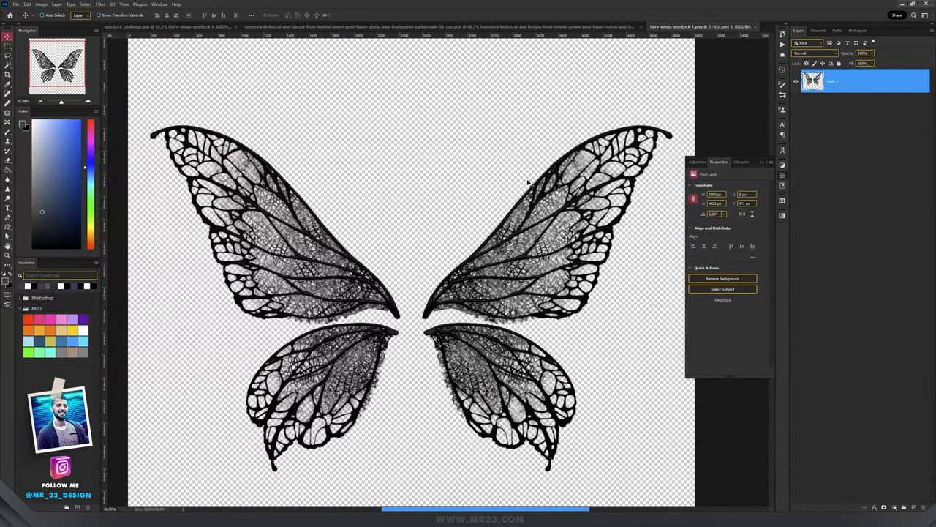
{"action": "mouse_move", "coordinate": [468, 202]}
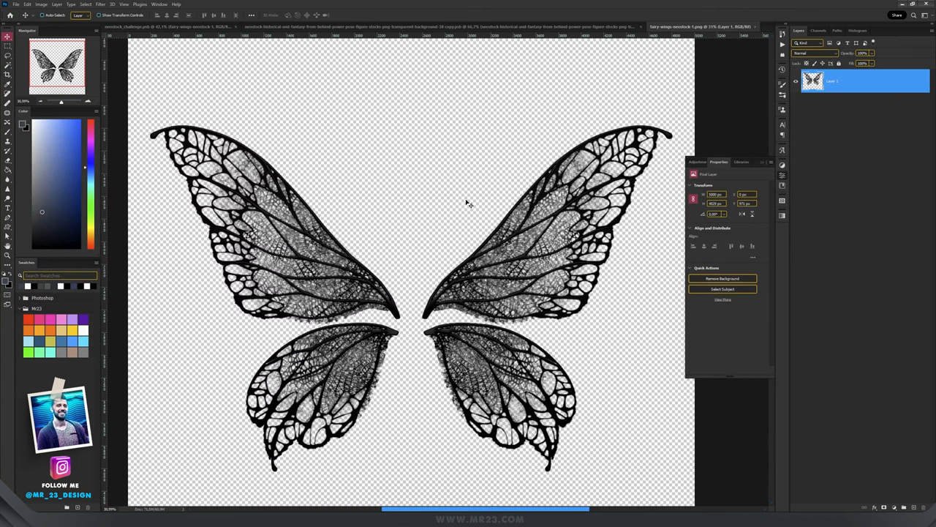
{"action": "mouse_move", "coordinate": [445, 196]}
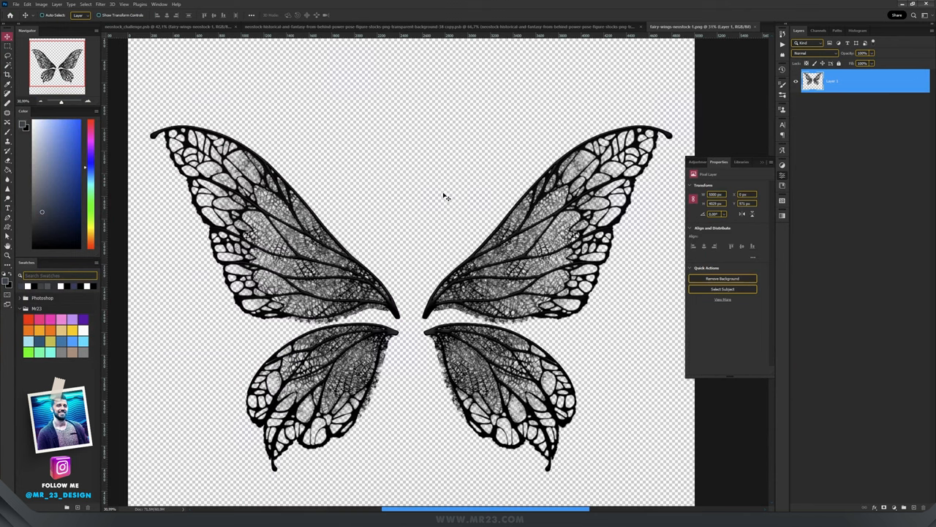
{"action": "mouse_move", "coordinate": [556, 51]}
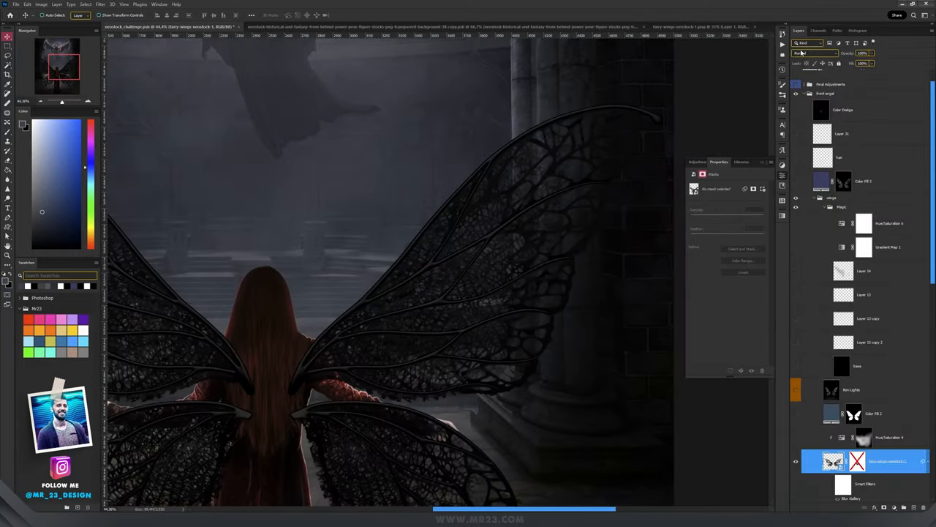
- Select the wing shape layer, then the lace texture layer to clip it
{"action": "left_click", "coordinate": [814, 53]}
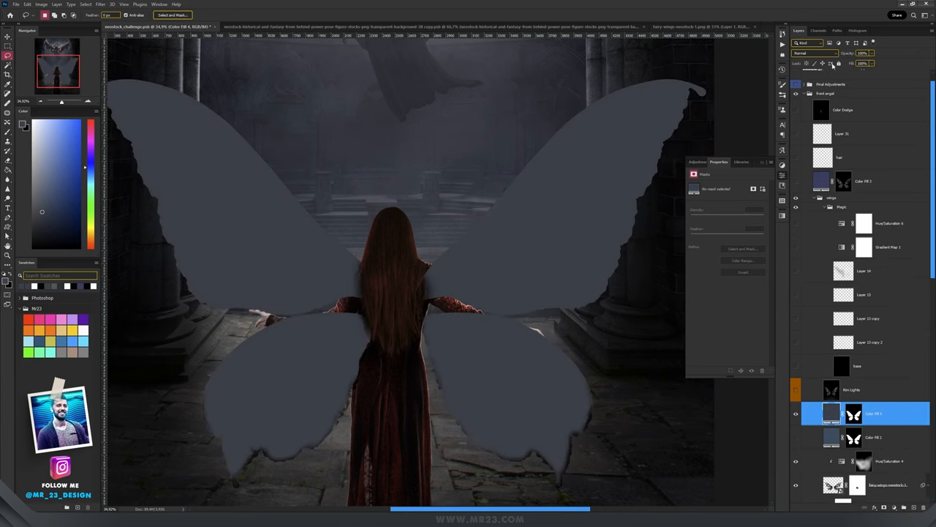
{"action": "left_click", "coordinate": [813, 53]}
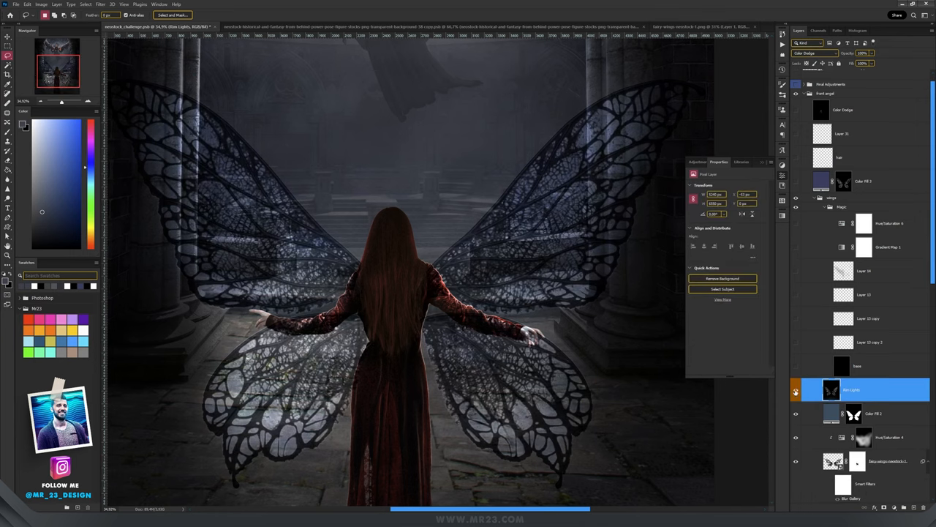
- Add a blank painting layer above the dark layer over the wings
{"action": "left_click", "coordinate": [796, 392]}
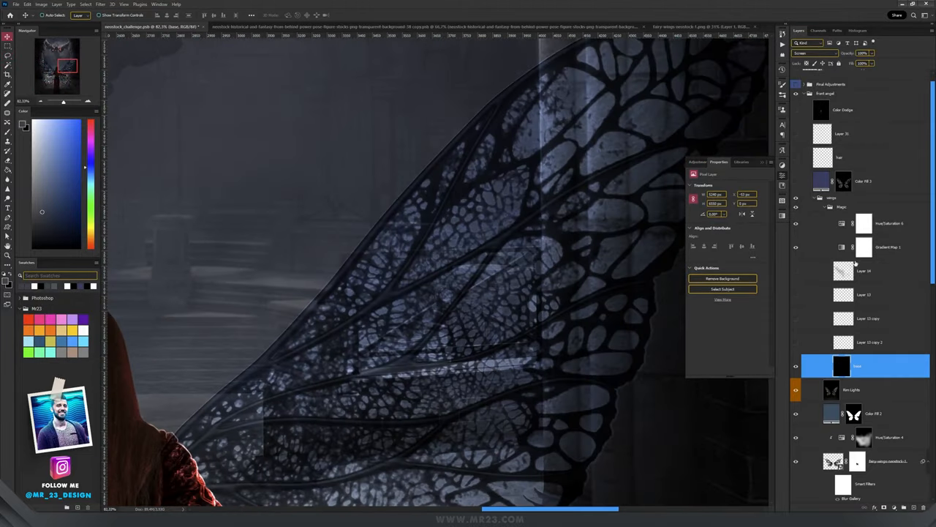
{"action": "left_click", "coordinate": [863, 245]}
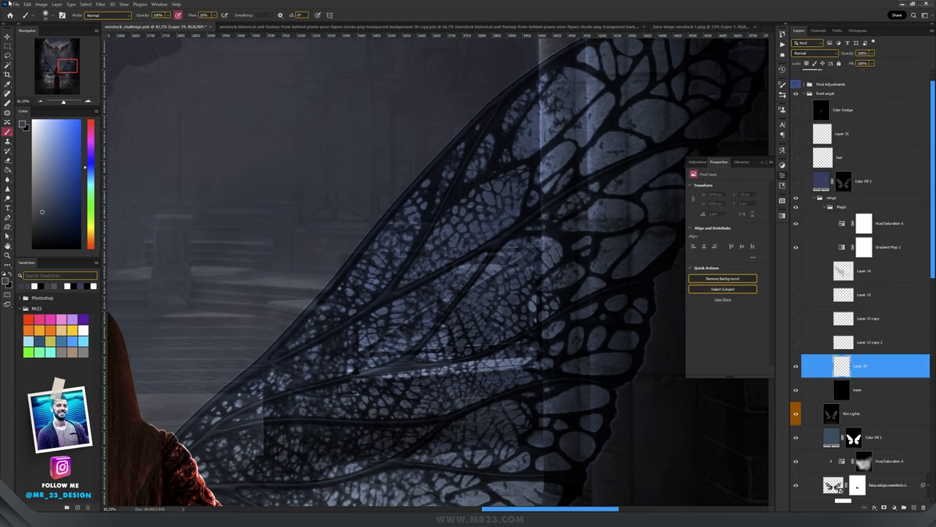
{"action": "mouse_move", "coordinate": [392, 219]}
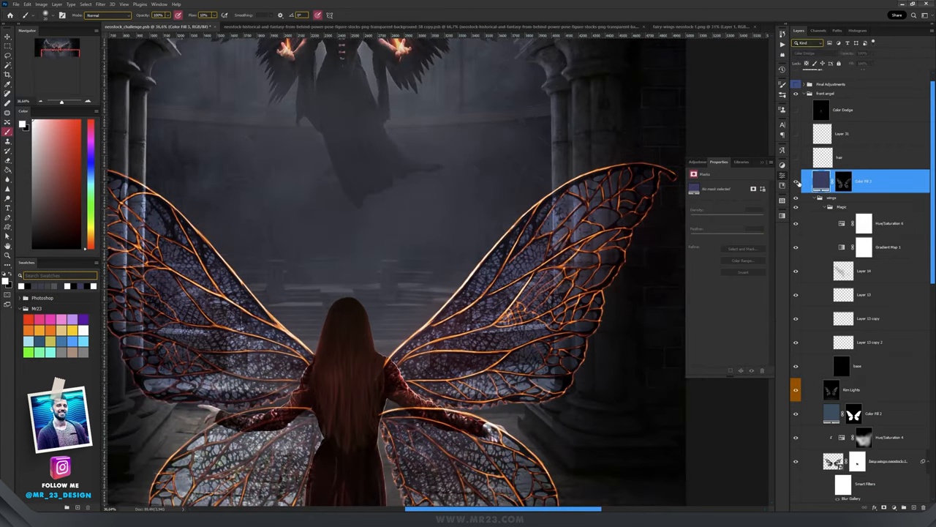
- Set the foreground painting colour to a muted blue-purple
{"action": "left_click", "coordinate": [813, 52]}
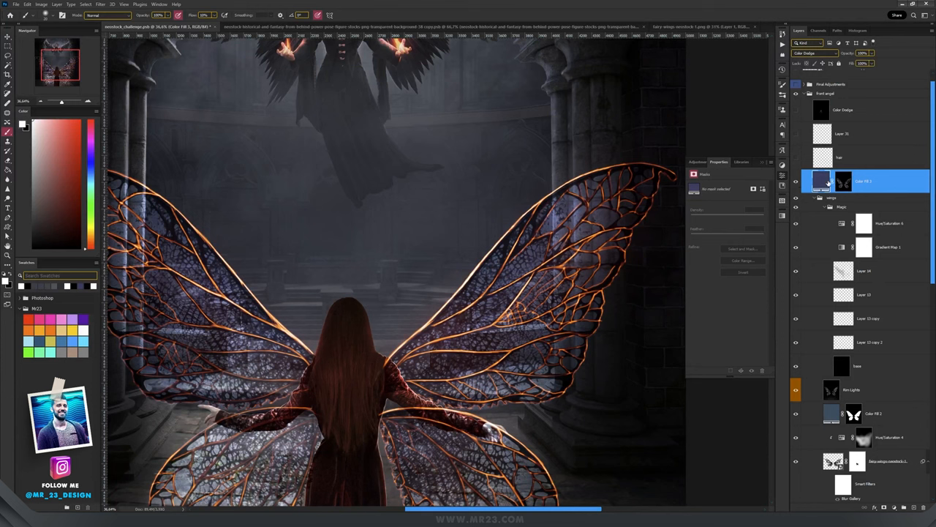
{"action": "left_click", "coordinate": [821, 181]}
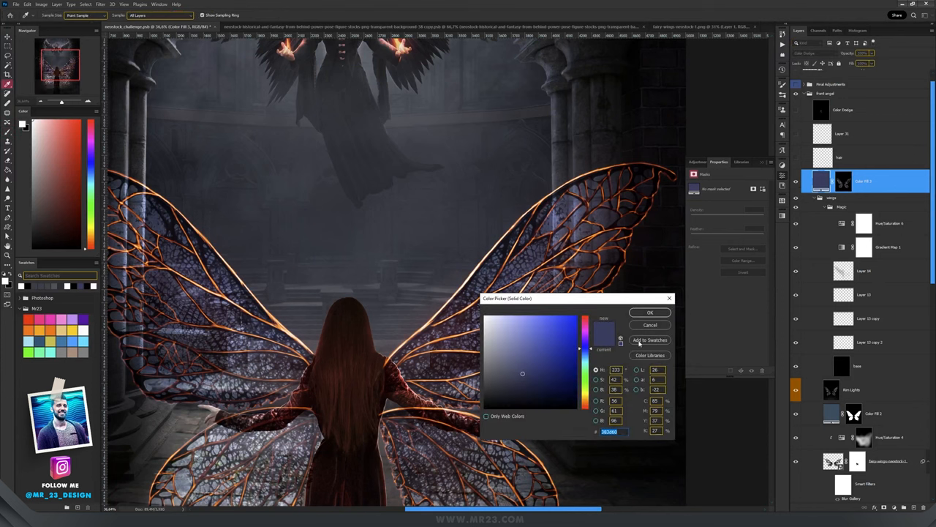
{"action": "left_click", "coordinate": [649, 314]}
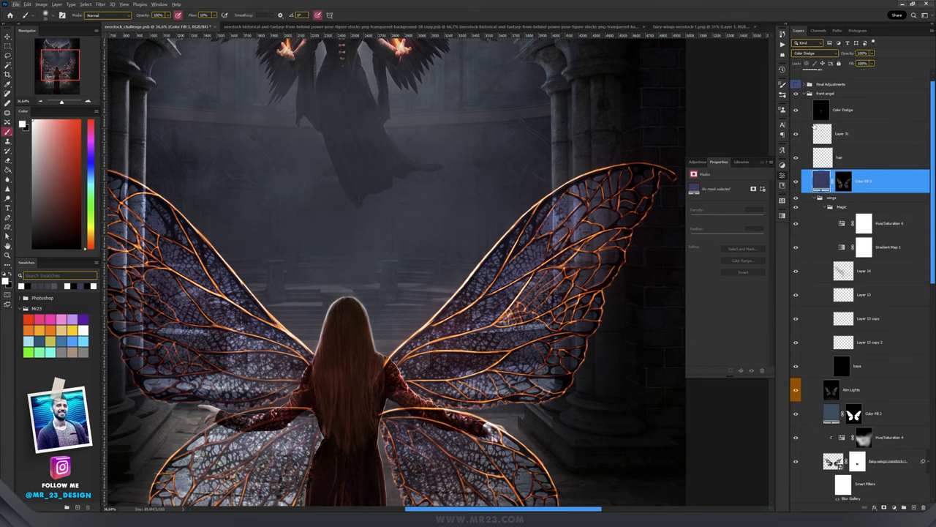
{"action": "mouse_move", "coordinate": [321, 330]}
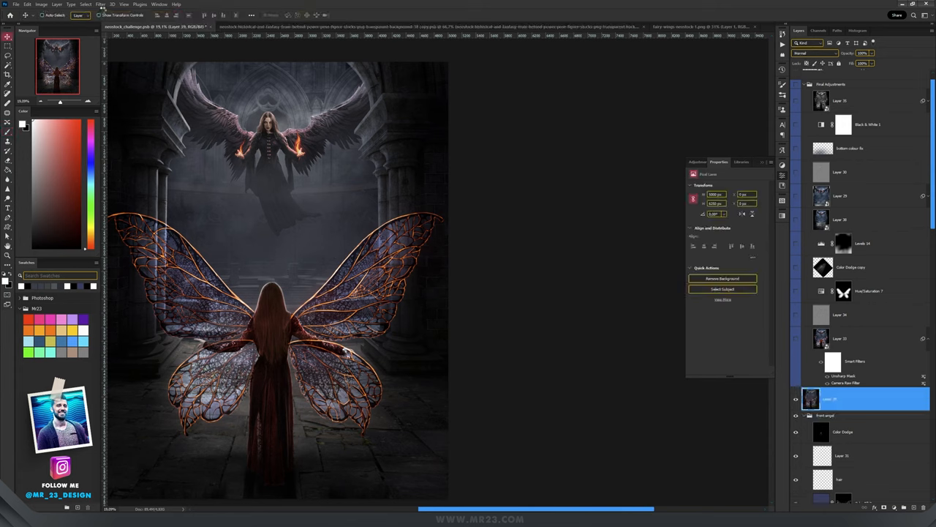
- Run the Camera Raw Filter on the merged layer and expand an adjustment panel
{"action": "left_click", "coordinate": [99, 4]}
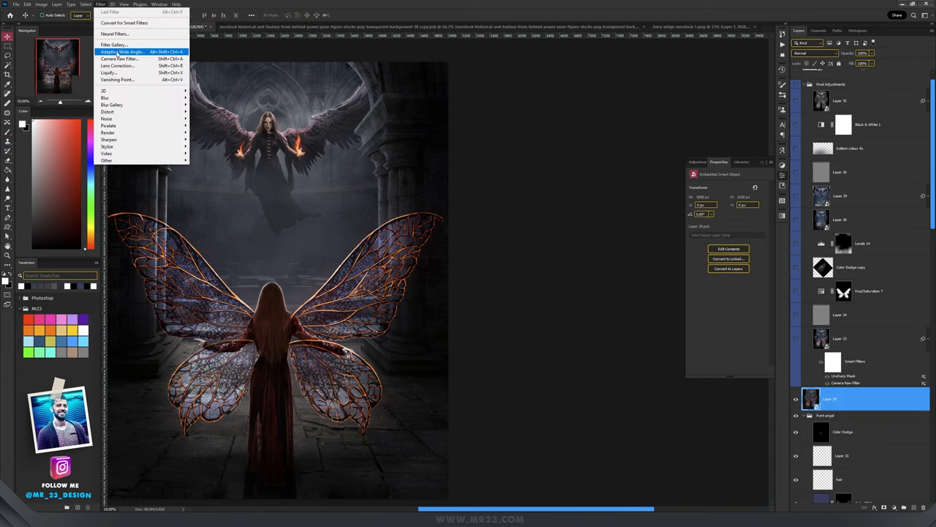
{"action": "left_click", "coordinate": [117, 59]}
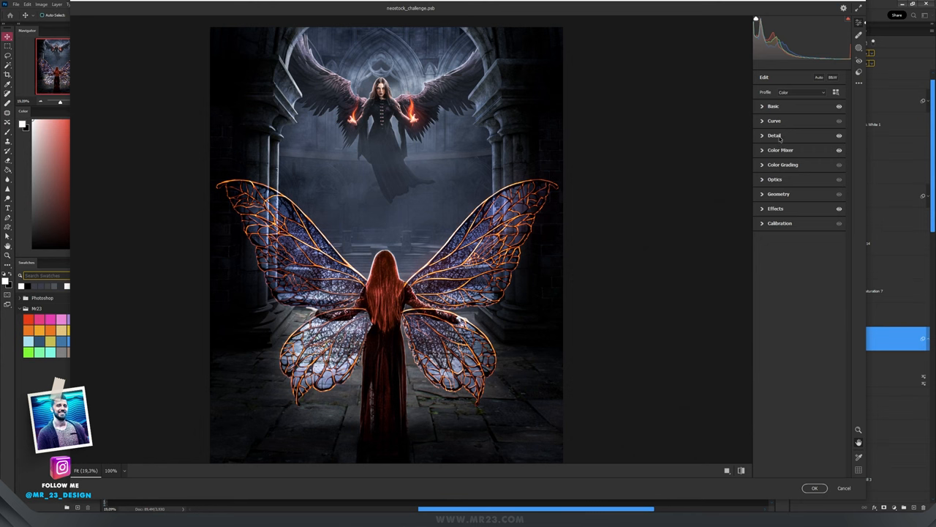
{"action": "left_click", "coordinate": [781, 150]}
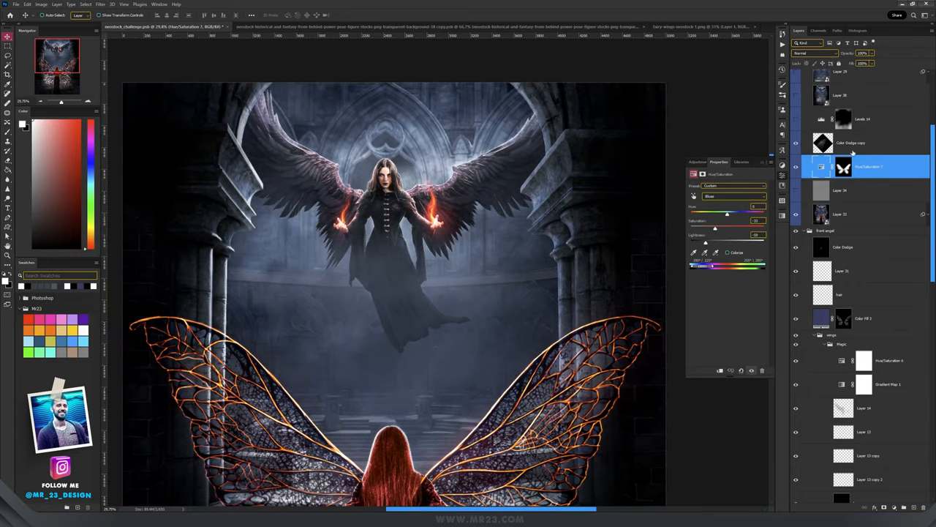
- Switch the existing glow layer to the Color Dodge blend mode
{"action": "left_click", "coordinate": [852, 143]}
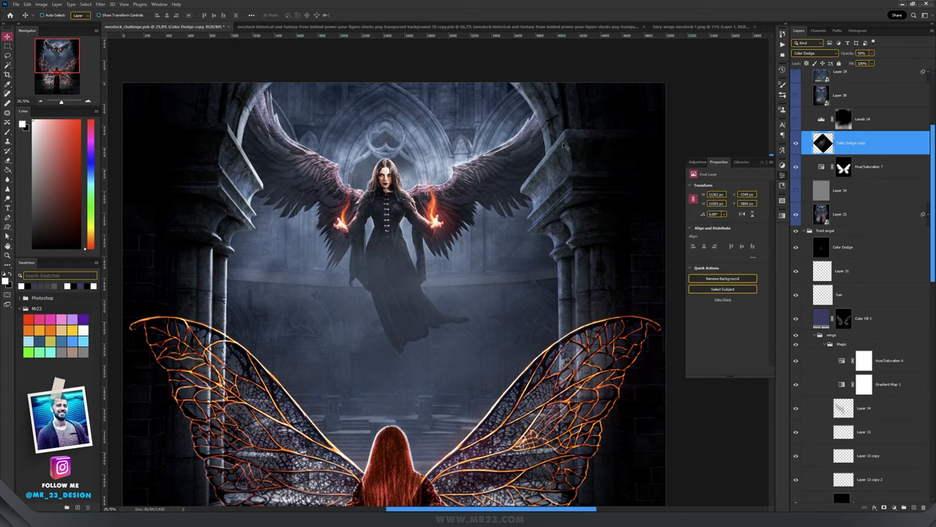
{"action": "left_click", "coordinate": [814, 53]}
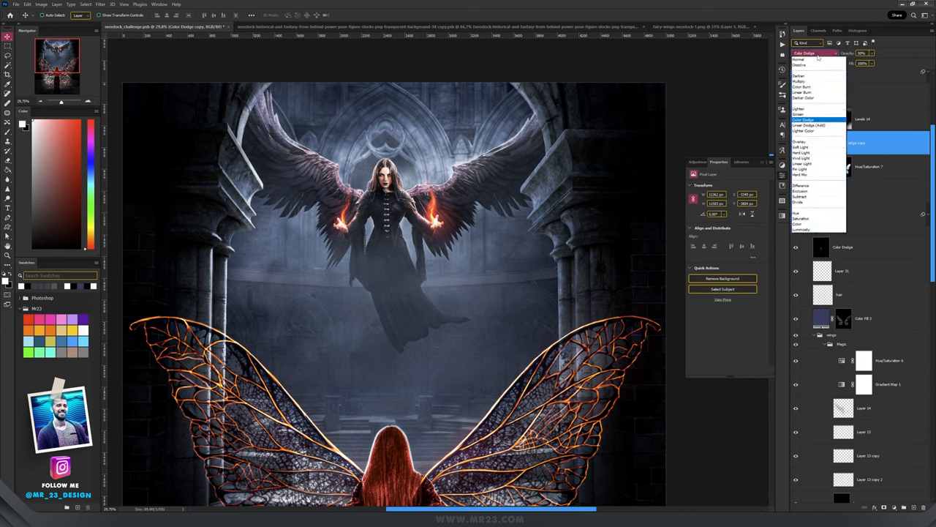
{"action": "left_click", "coordinate": [801, 120]}
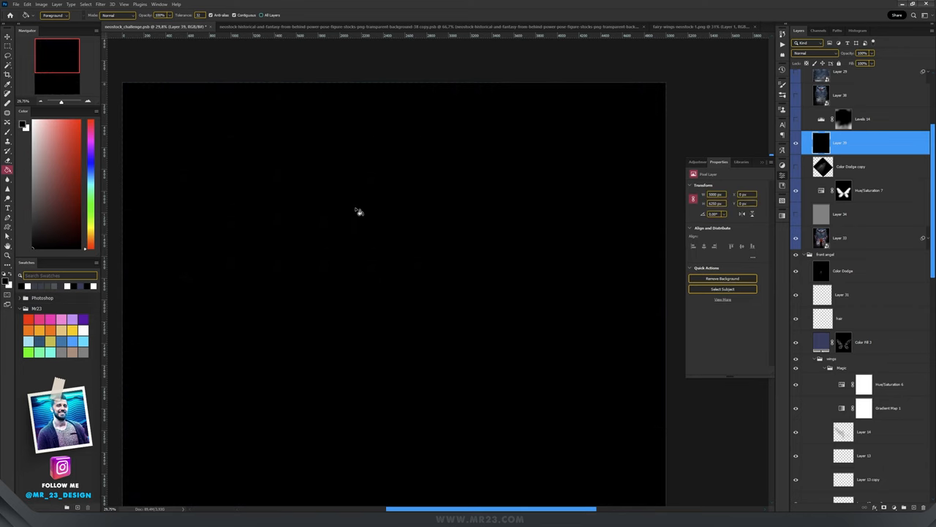
- Set the new black-filled layer to Color Dodge as well
{"action": "left_click", "coordinate": [813, 53]}
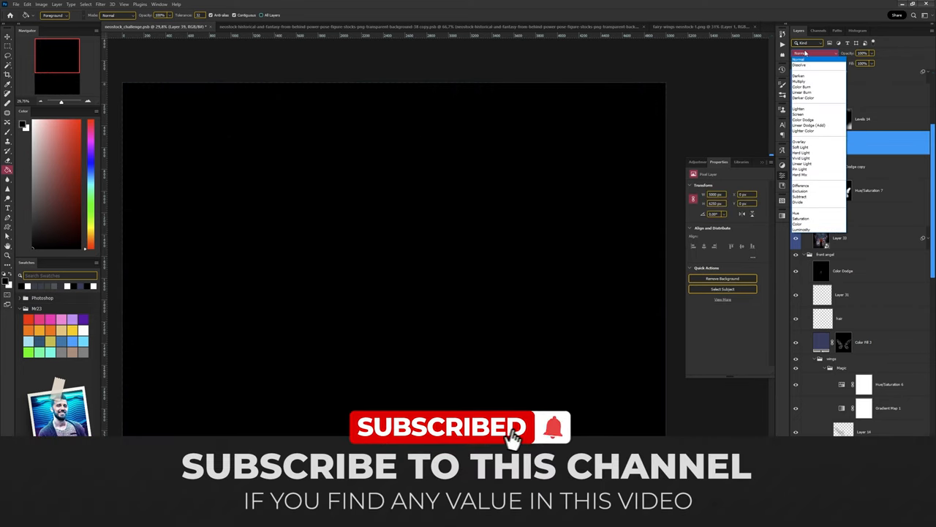
{"action": "left_click", "coordinate": [803, 120]}
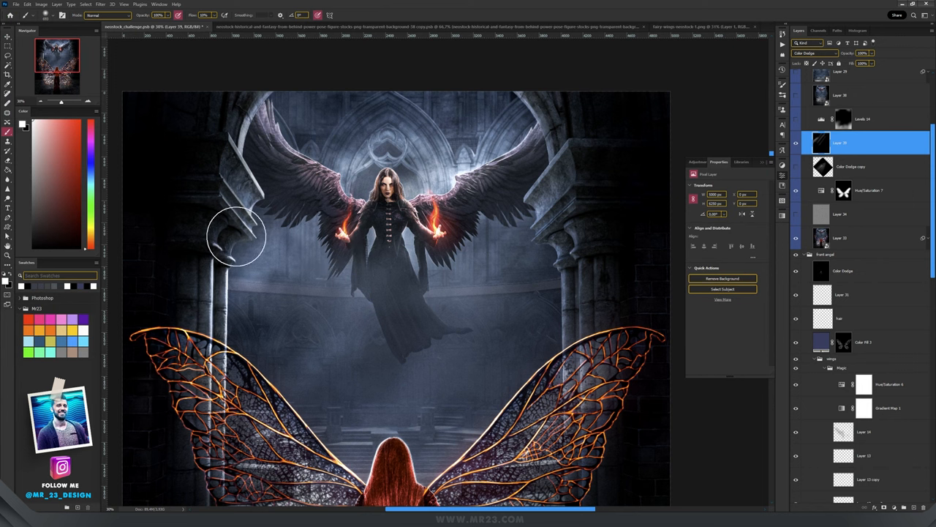
{"action": "mouse_move", "coordinate": [357, 255]}
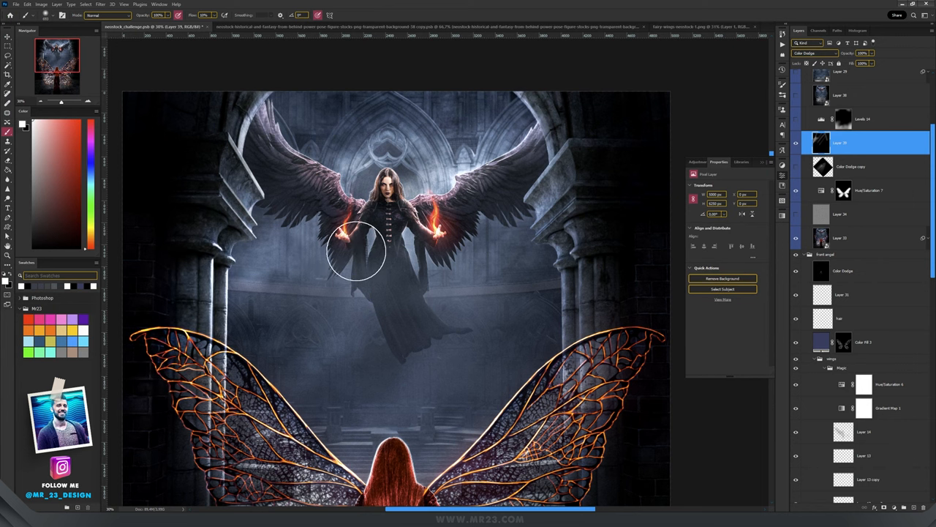
{"action": "mouse_move", "coordinate": [673, 256]}
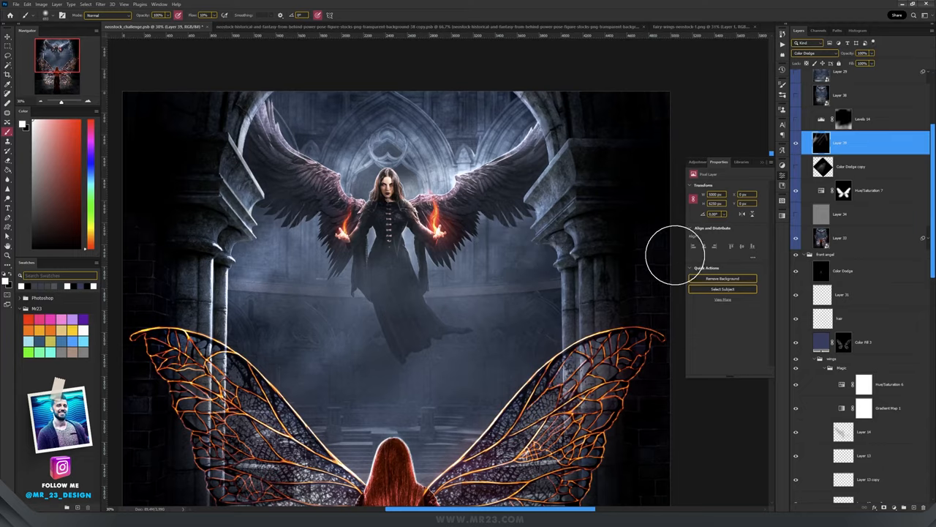